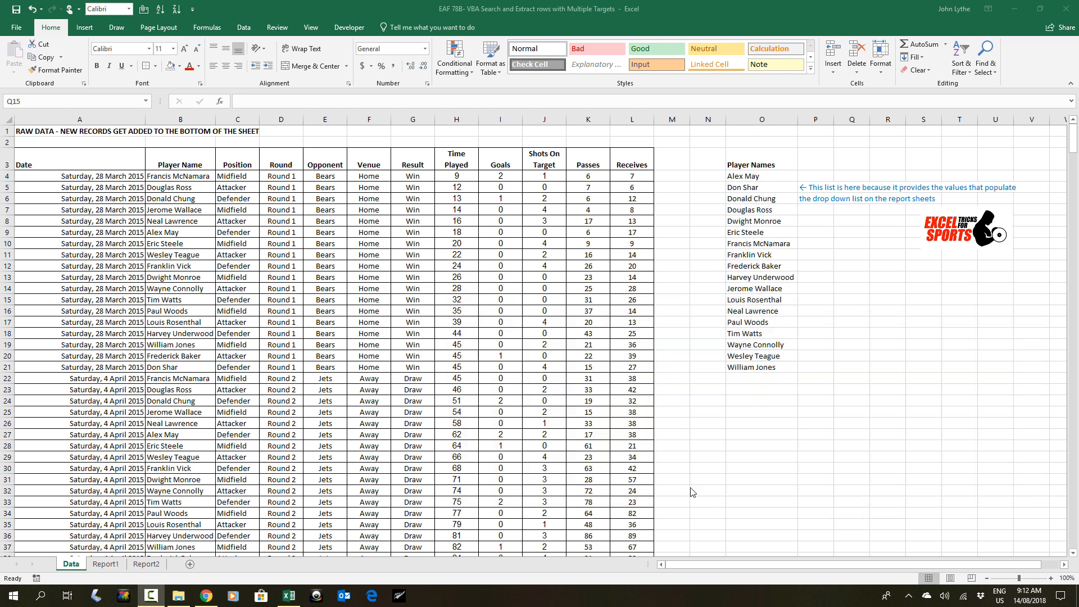
{"action": "mouse_move", "coordinate": [157, 129]}
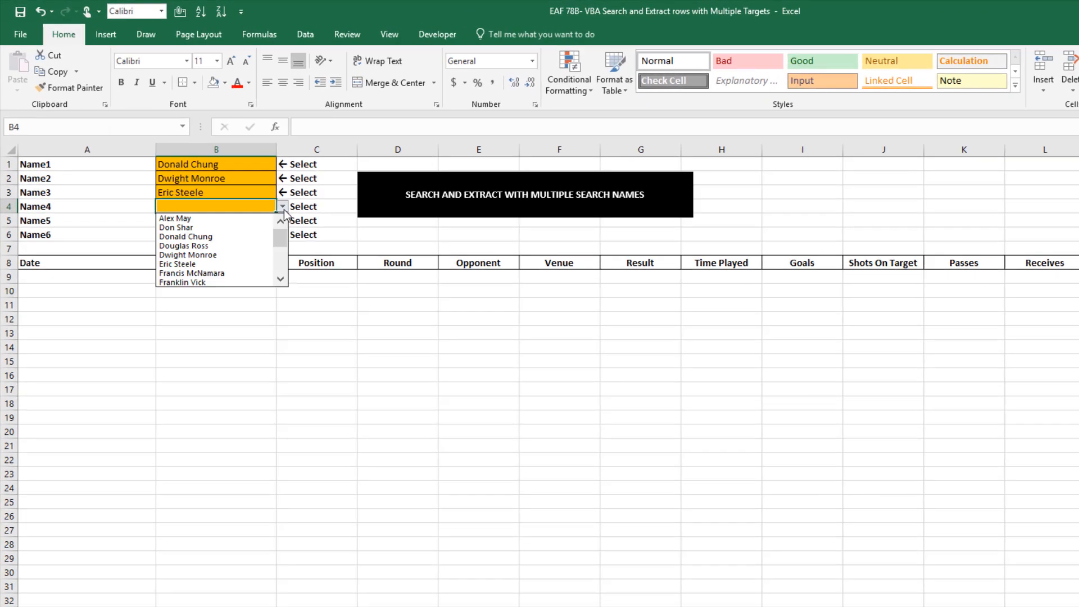
{"action": "left_click", "coordinate": [182, 282]}
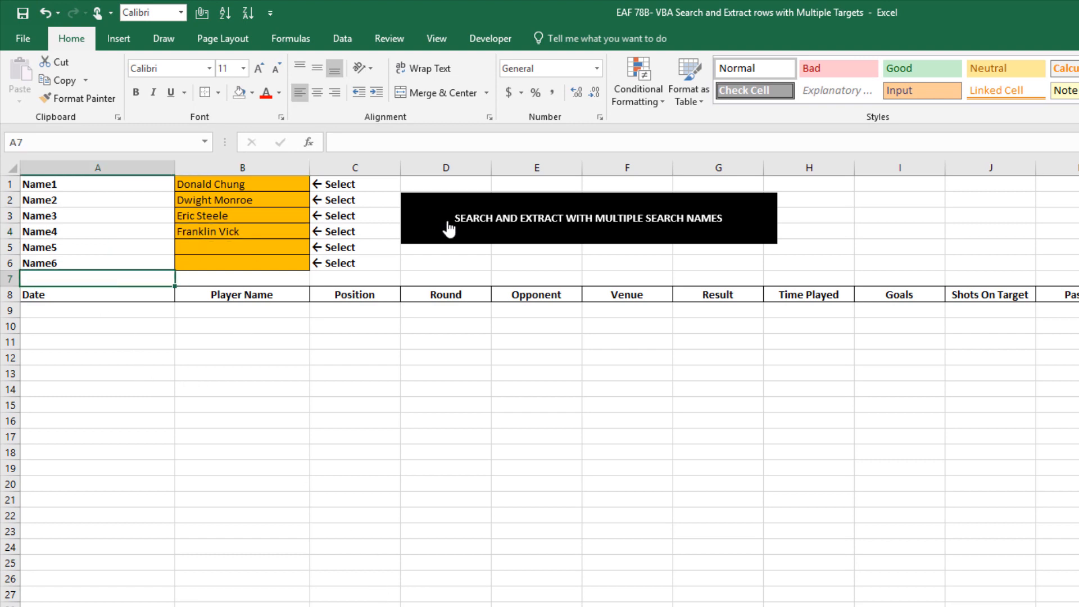
{"action": "mouse_move", "coordinate": [365, 427]}
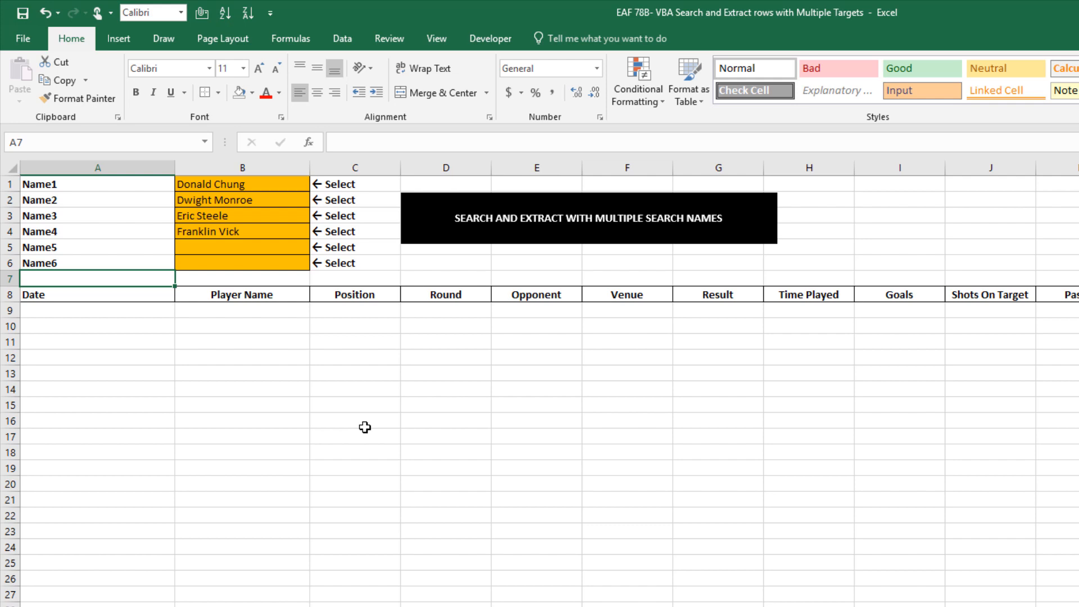
{"action": "mouse_move", "coordinate": [440, 233]}
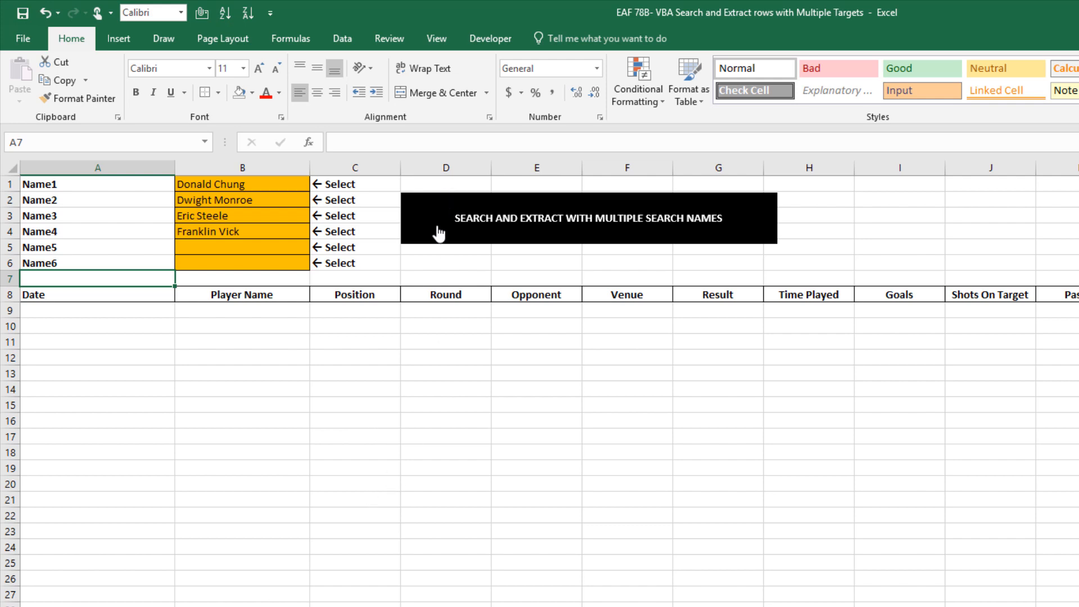
{"action": "left_click", "coordinate": [337, 200]}
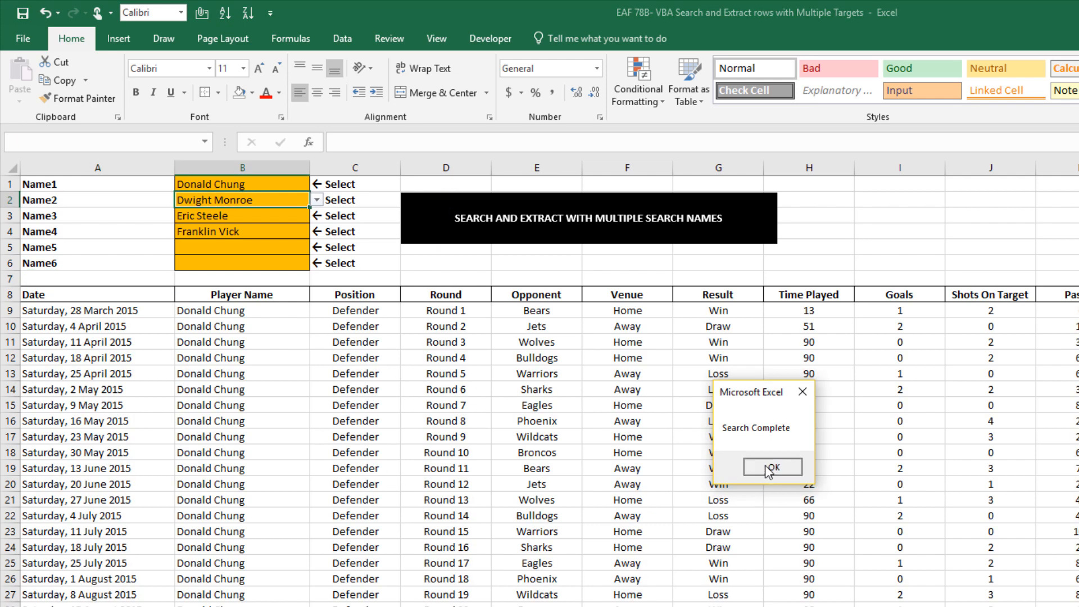
{"action": "left_click", "coordinate": [772, 467]}
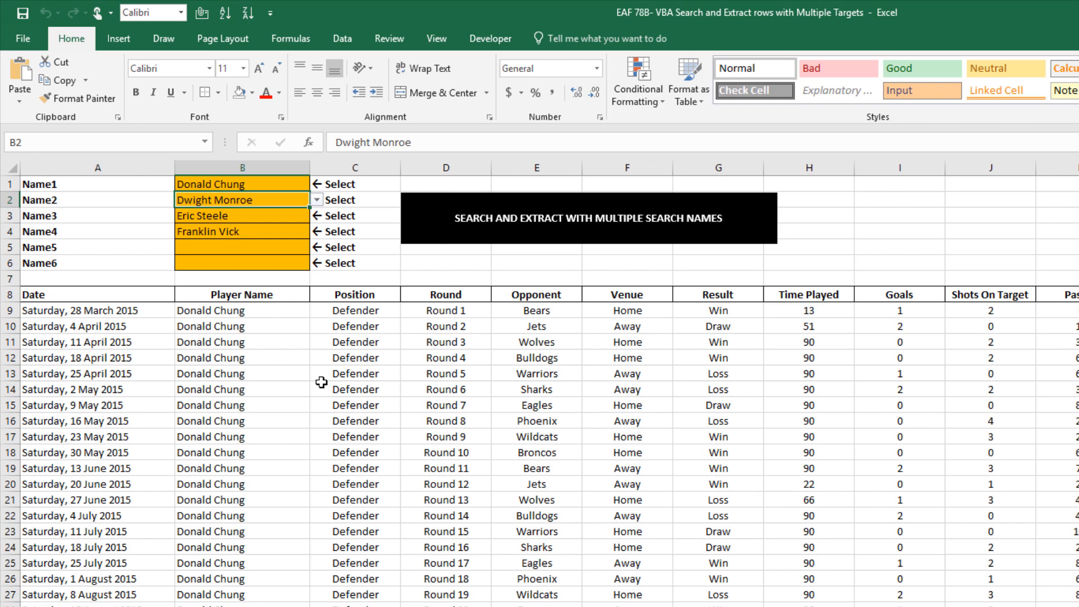
{"action": "mouse_move", "coordinate": [251, 482]}
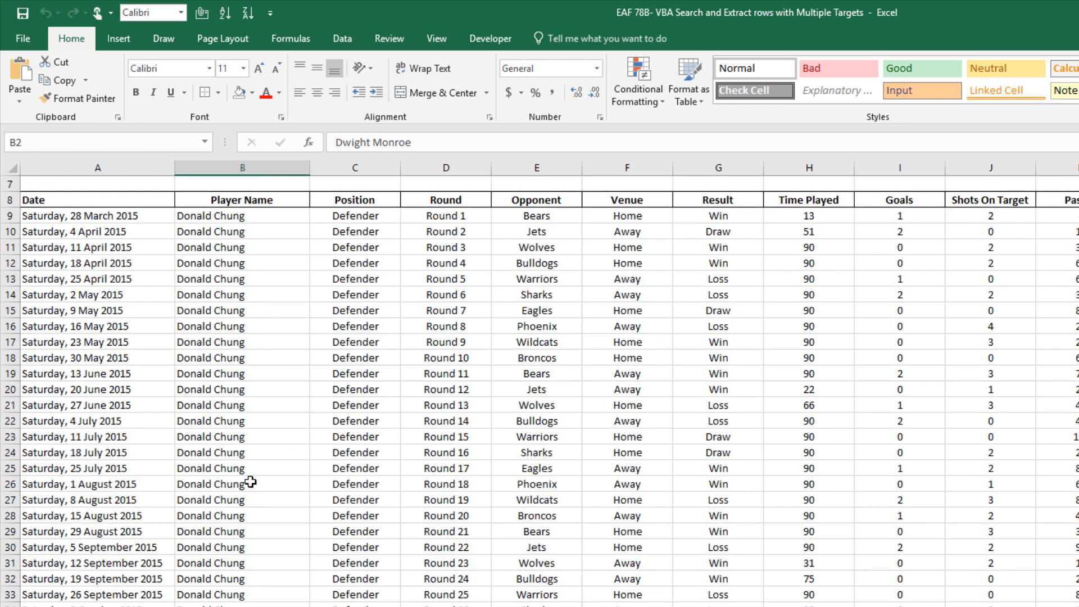
{"action": "scroll", "scroll_direction": "down", "scroll_amount": 3}
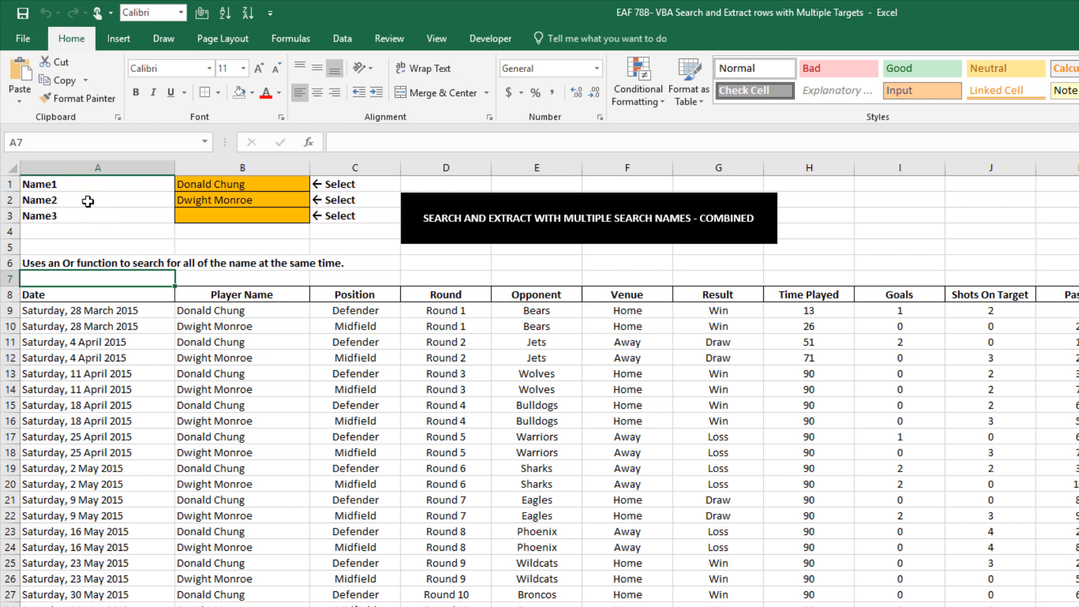
{"action": "mouse_move", "coordinate": [178, 312]}
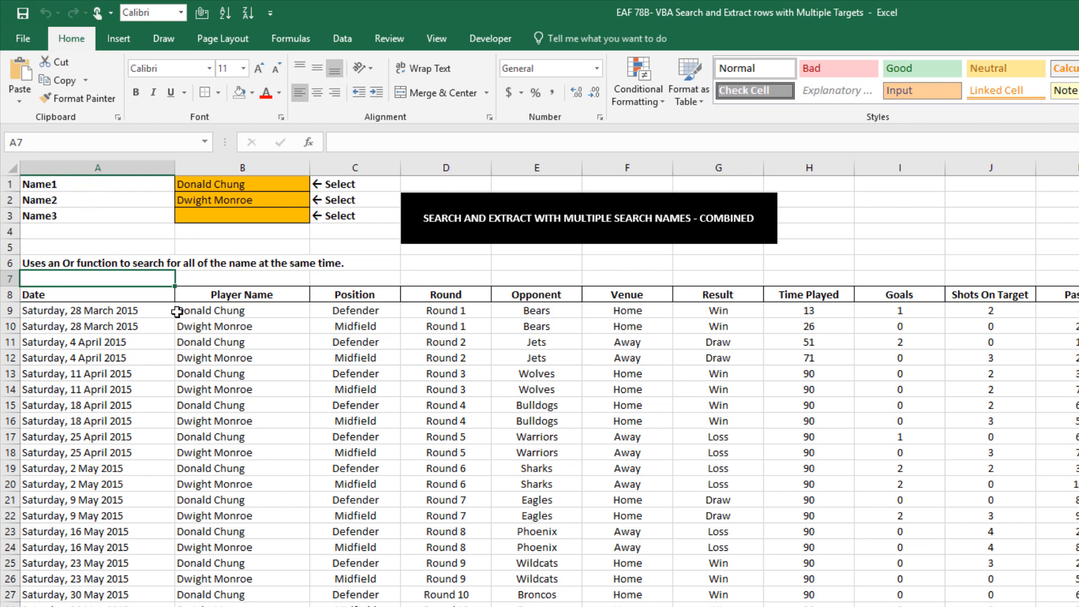
{"action": "mouse_move", "coordinate": [326, 223]}
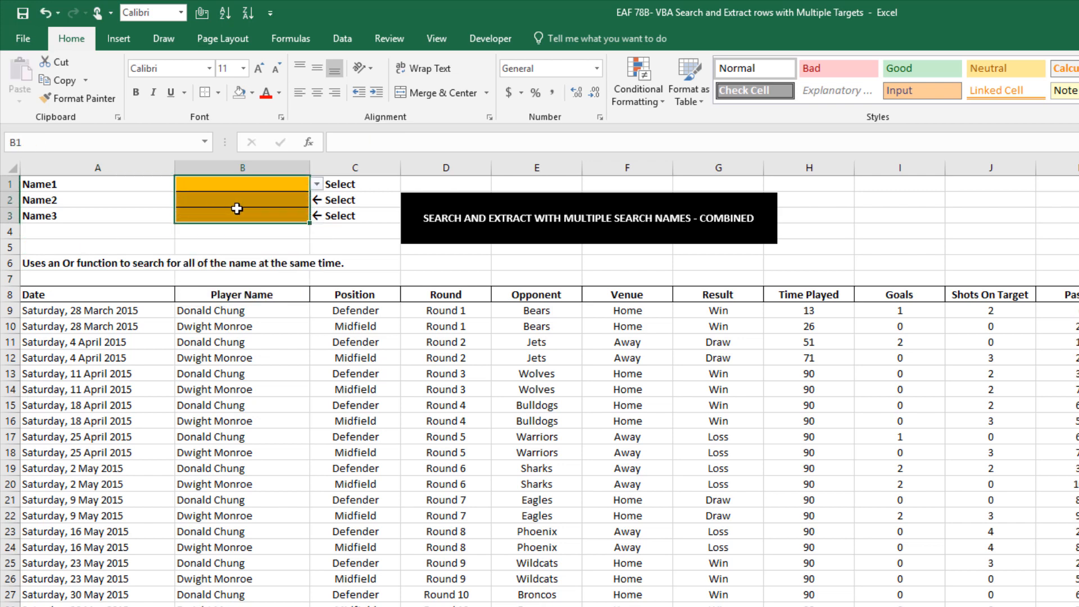
{"action": "left_click", "coordinate": [315, 183]}
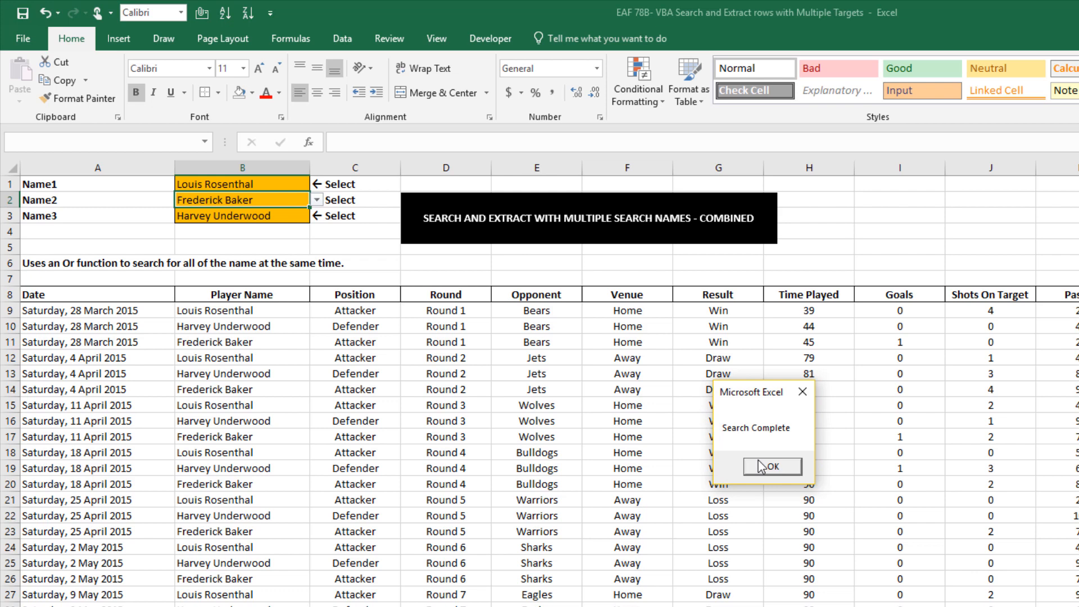
{"action": "left_click", "coordinate": [771, 466]}
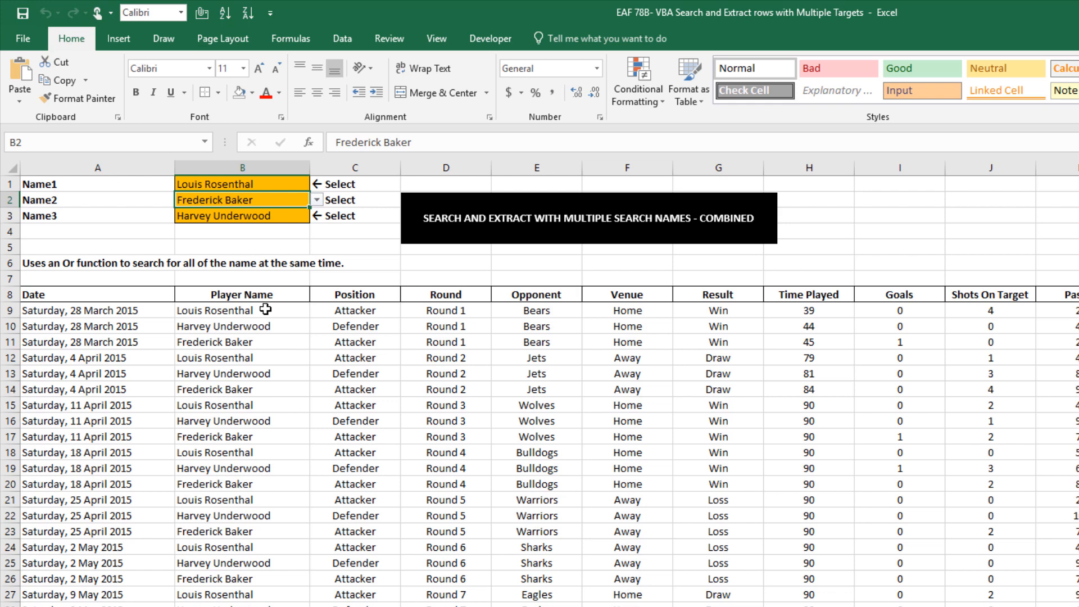
{"action": "mouse_move", "coordinate": [265, 326]}
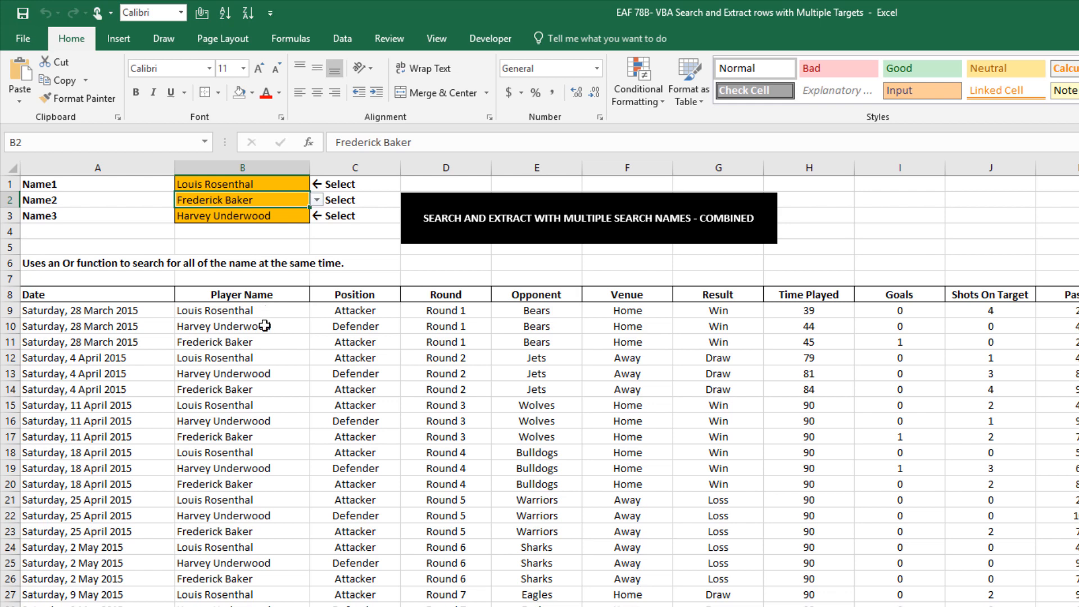
{"action": "mouse_move", "coordinate": [253, 357]}
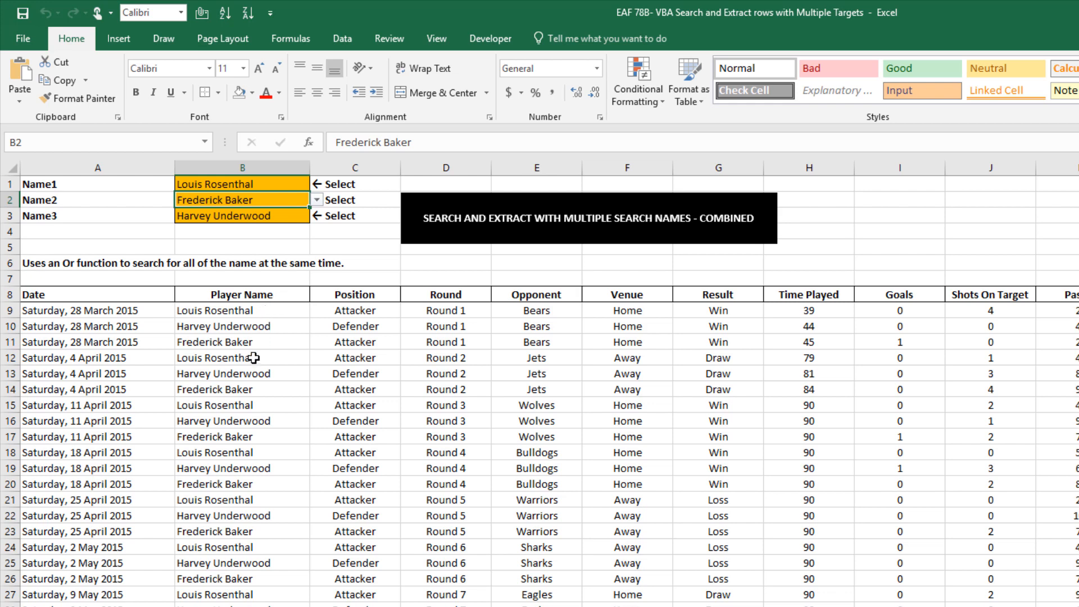
{"action": "mouse_move", "coordinate": [273, 317]}
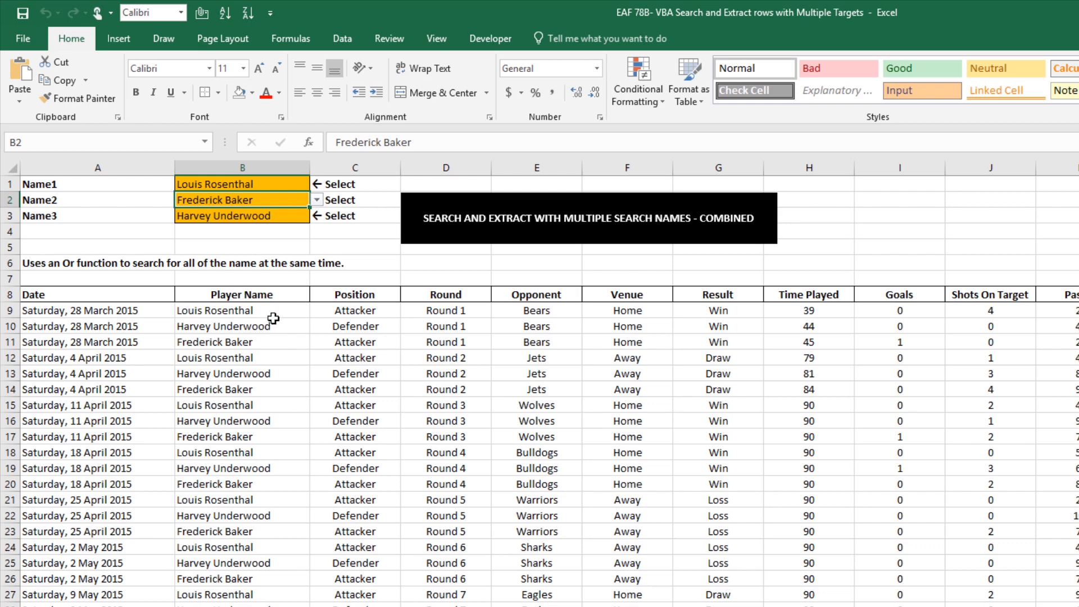
{"action": "mouse_move", "coordinate": [255, 434]}
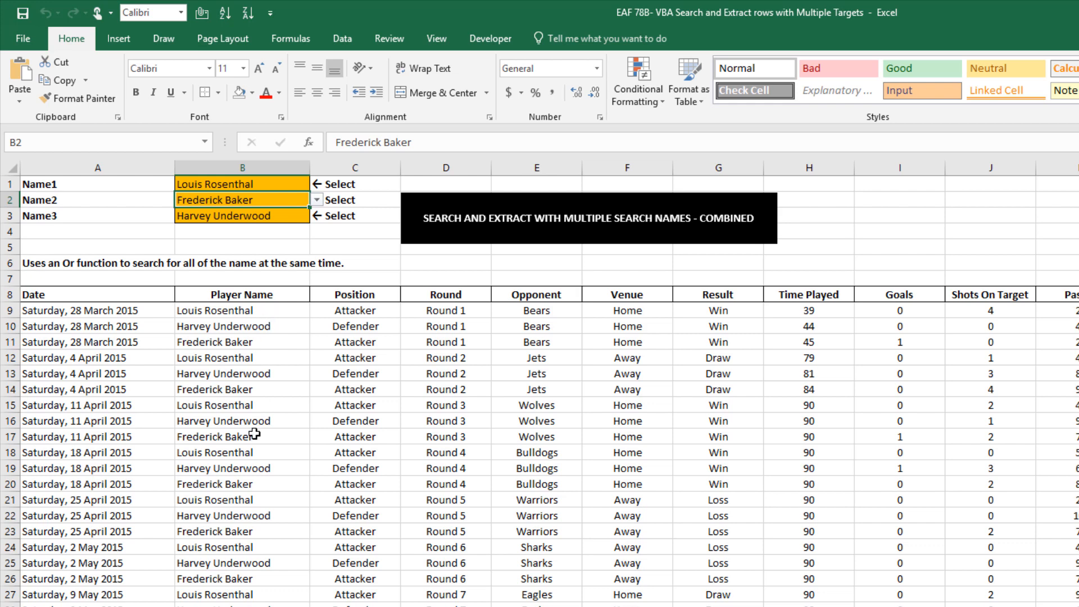
{"action": "mouse_move", "coordinate": [541, 484]}
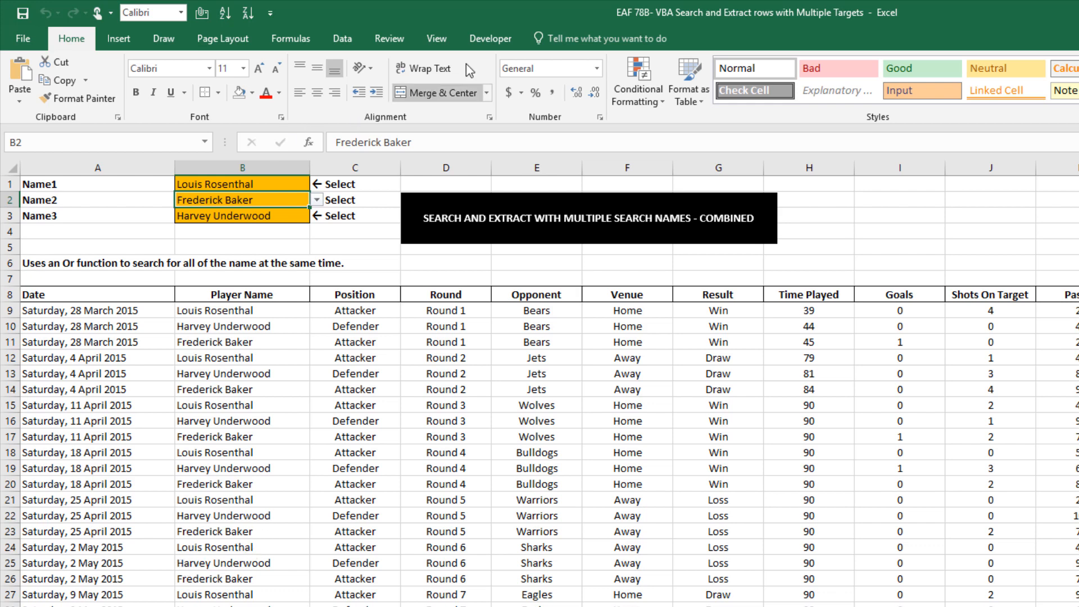
Launch the Visual Basic editor from the Developer commands and display the ConsecutiveSearch module's code.
{"action": "left_click", "coordinate": [490, 38]}
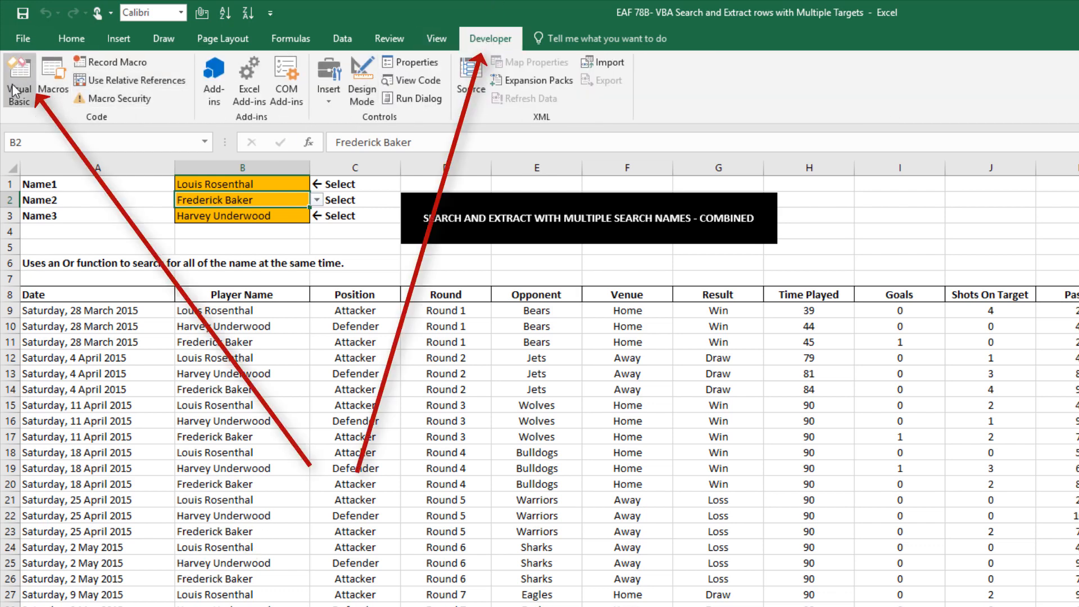
{"action": "left_click", "coordinate": [19, 81]}
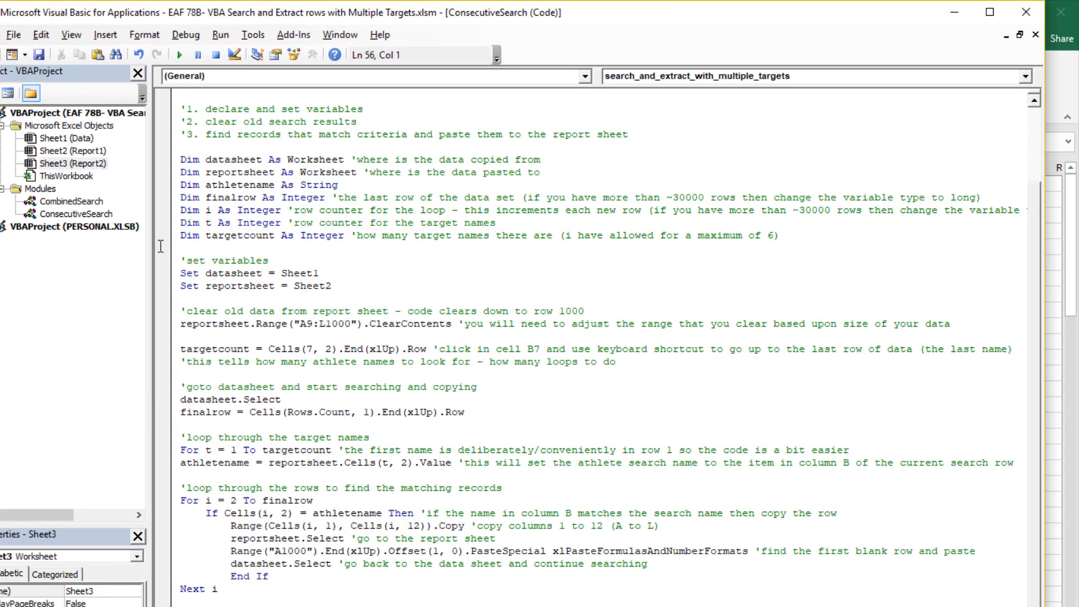
{"action": "mouse_move", "coordinate": [103, 275]}
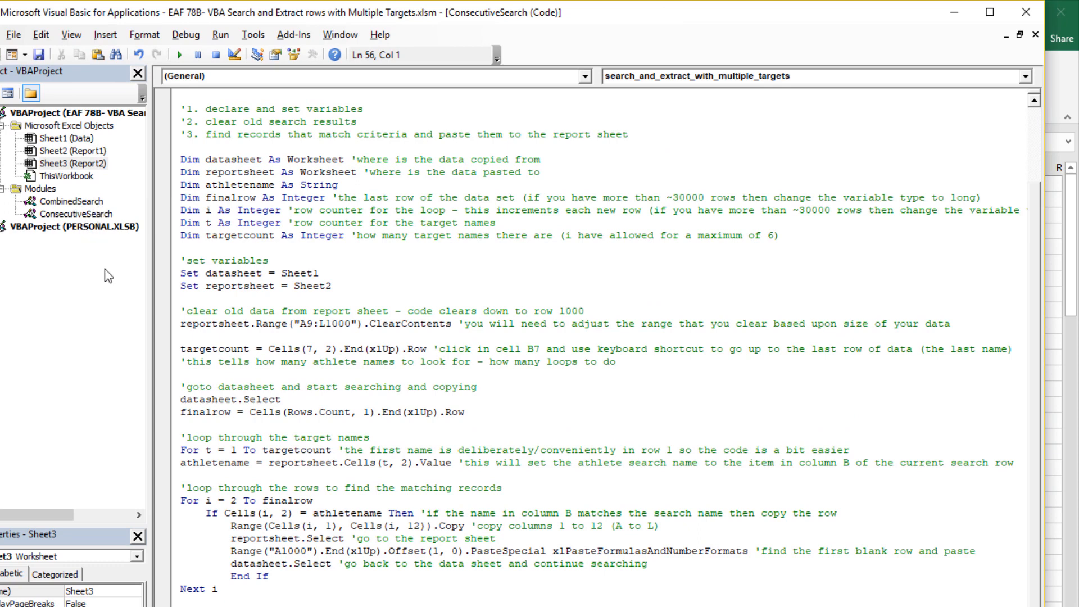
{"action": "left_click", "coordinate": [62, 201]}
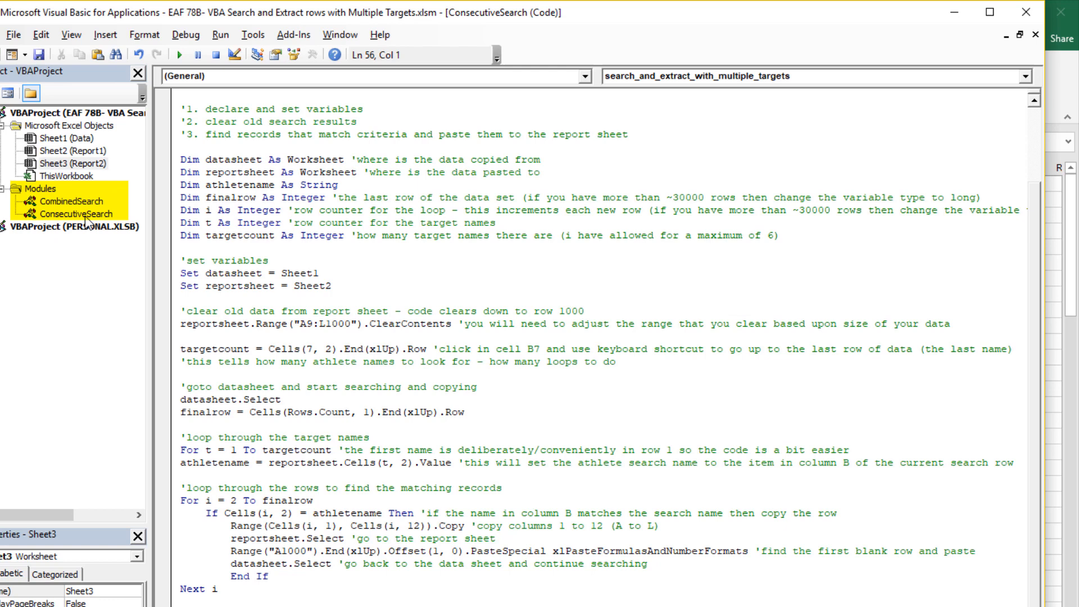
{"action": "left_click", "coordinate": [67, 215]}
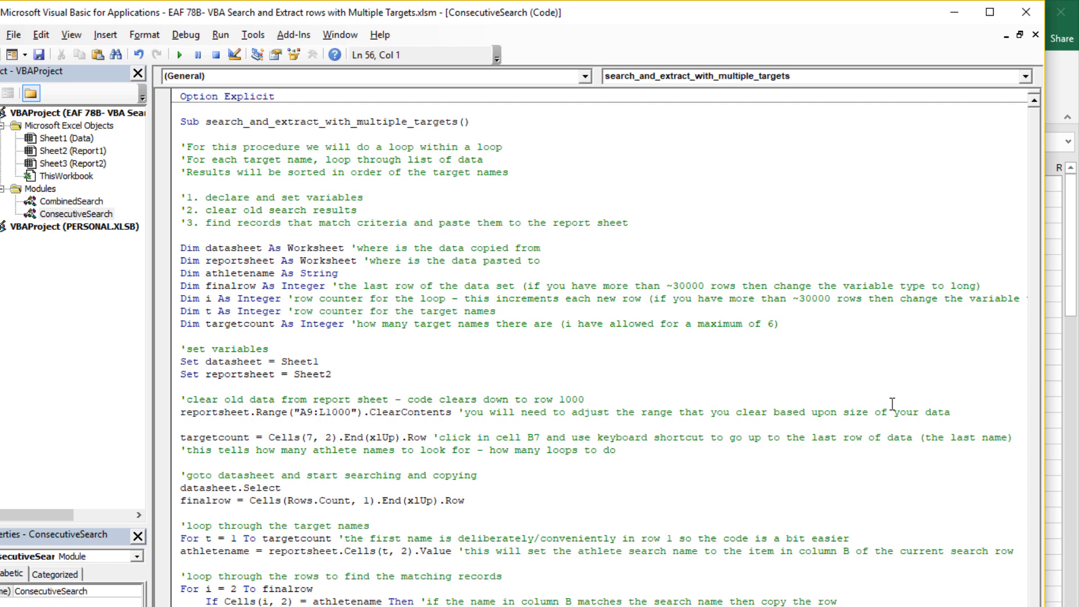
{"action": "mouse_move", "coordinate": [894, 403]}
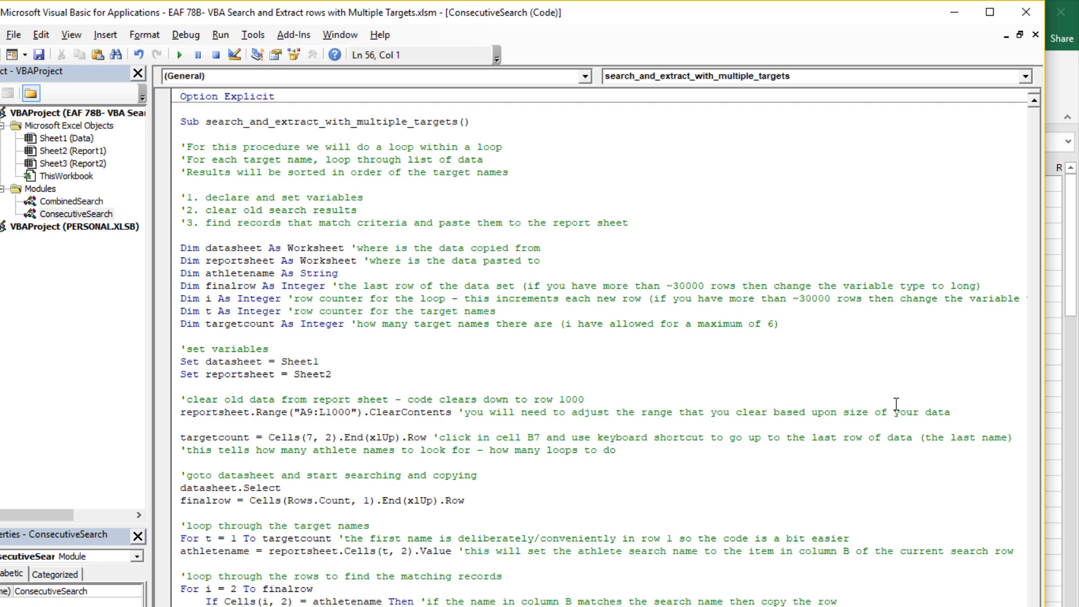
{"action": "scroll", "scroll_direction": "down", "scroll_amount": 3}
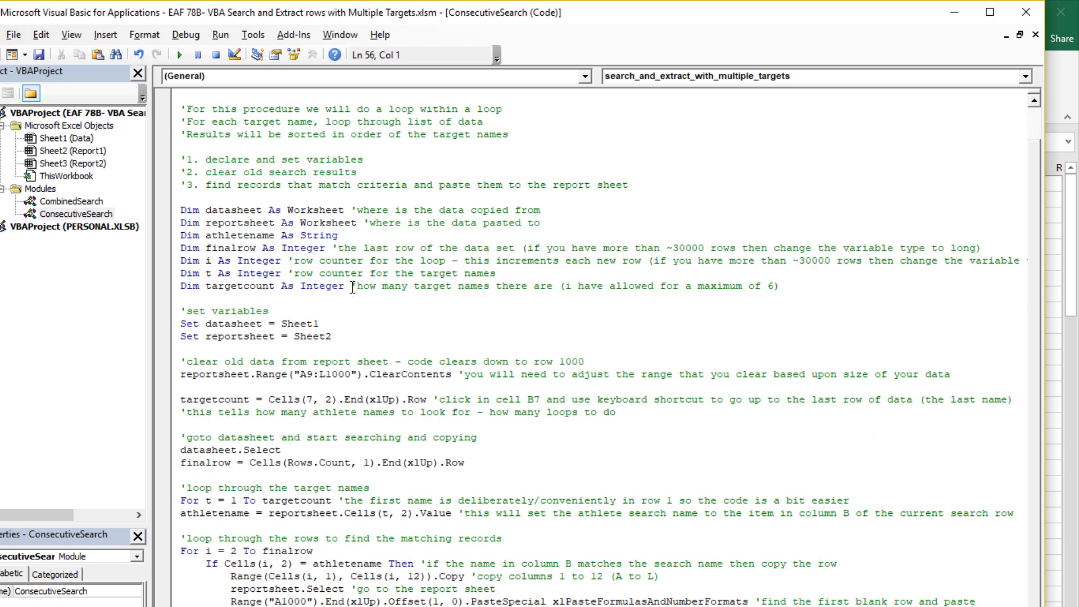
{"action": "scroll", "scroll_direction": "down", "scroll_amount": 3}
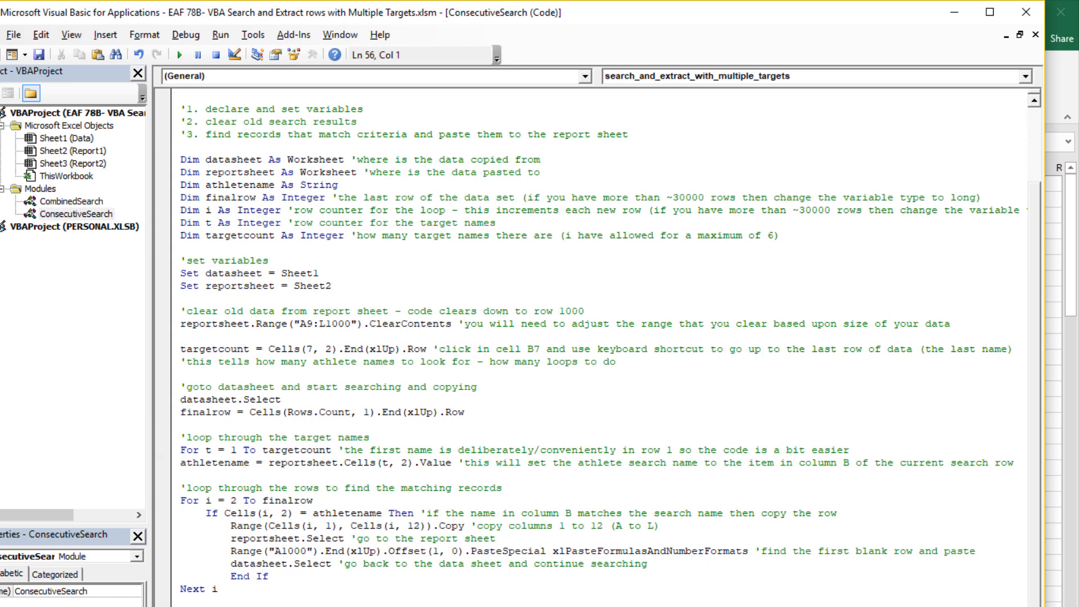
{"action": "scroll", "scroll_direction": "down", "scroll_amount": 3}
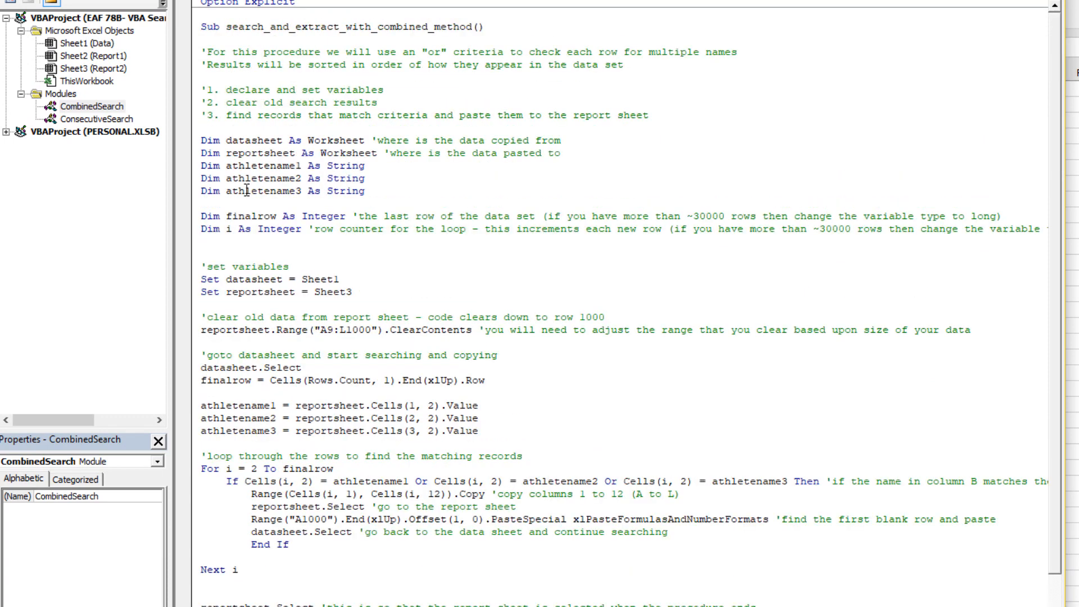
Highlight the three athletename declarations and point out each name in the Or matching condition.
{"action": "left_click_drag", "start_coordinate": [202, 165], "coordinate": [365, 199]}
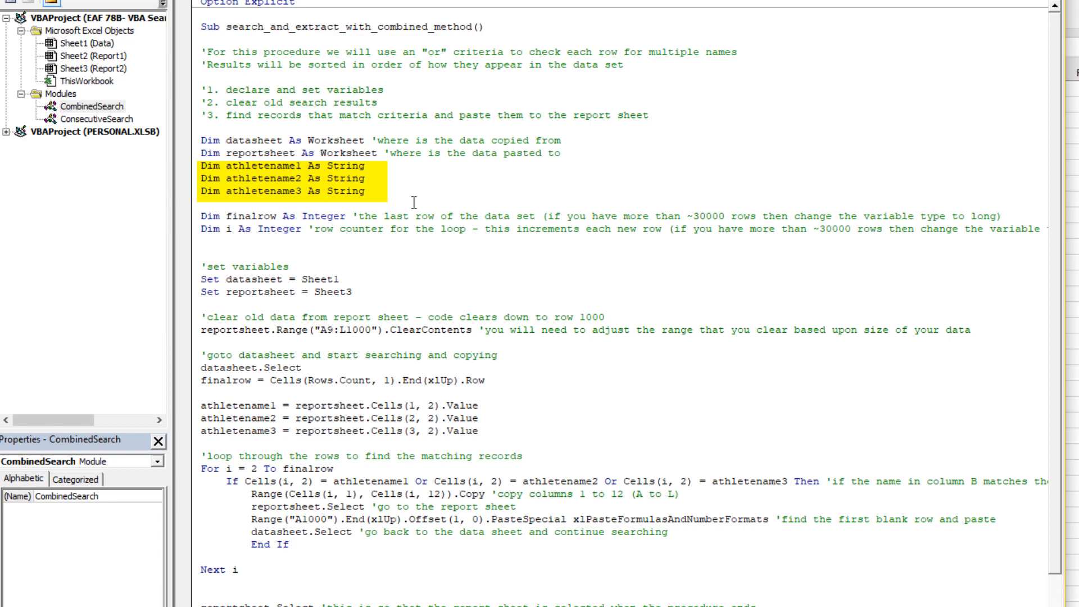
{"action": "mouse_move", "coordinate": [530, 428]}
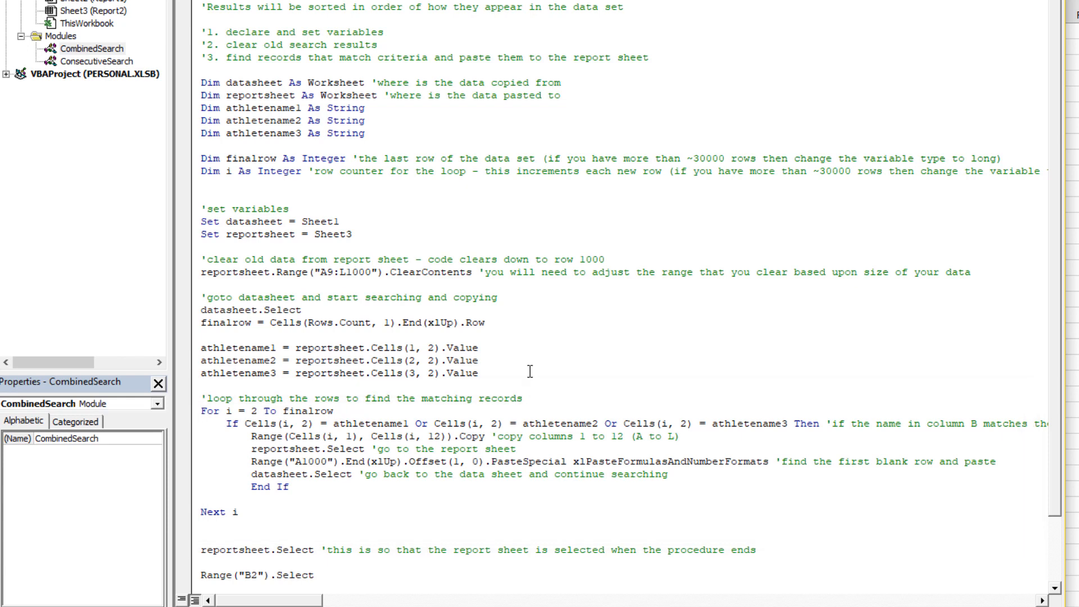
{"action": "double_click", "coordinate": [366, 424]}
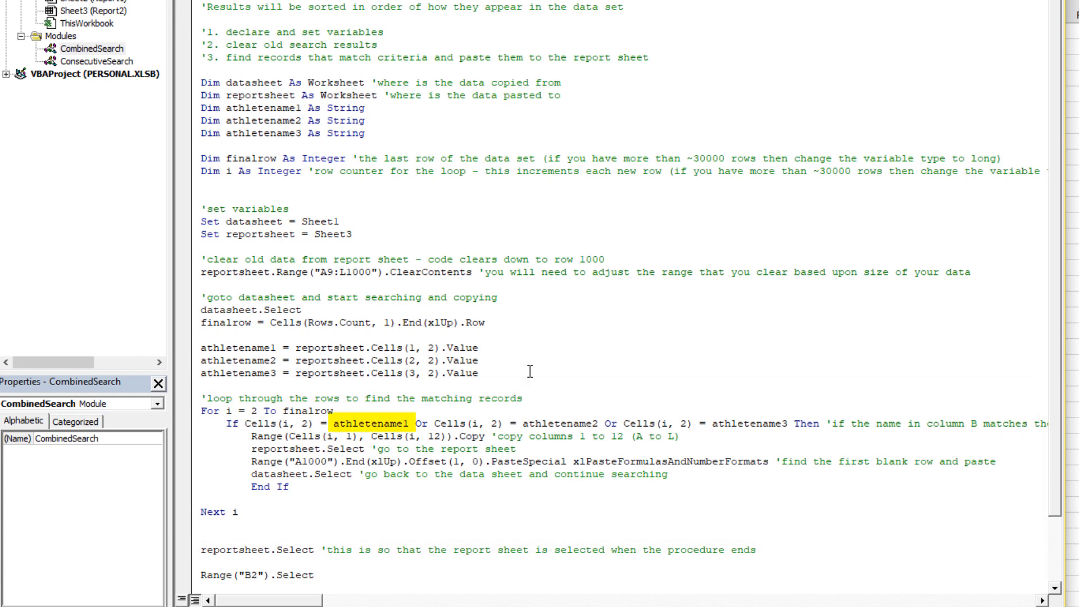
{"action": "double_click", "coordinate": [557, 423]}
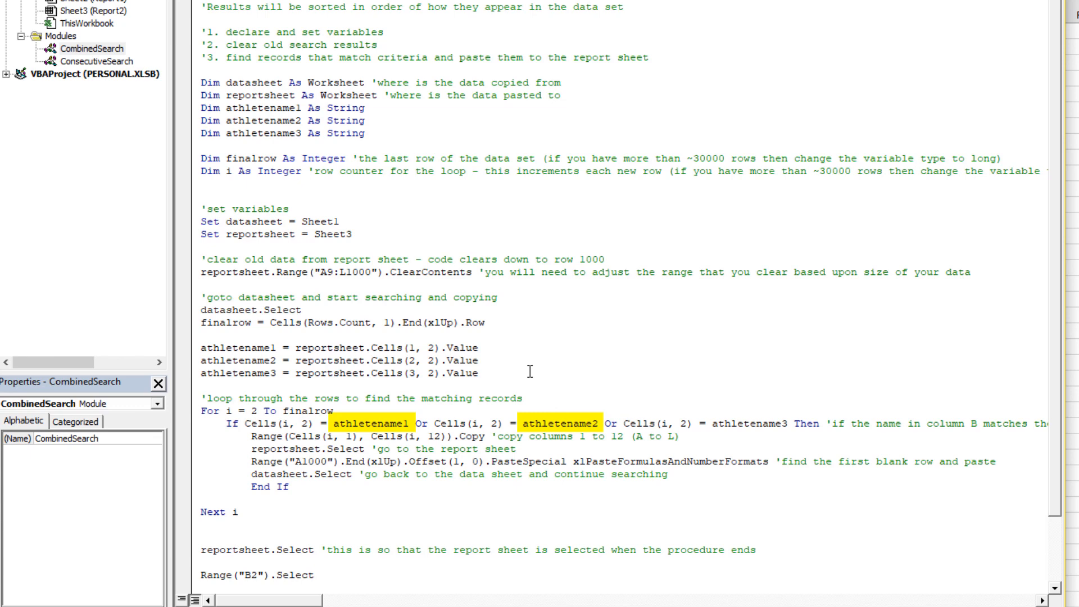
{"action": "double_click", "coordinate": [750, 423]}
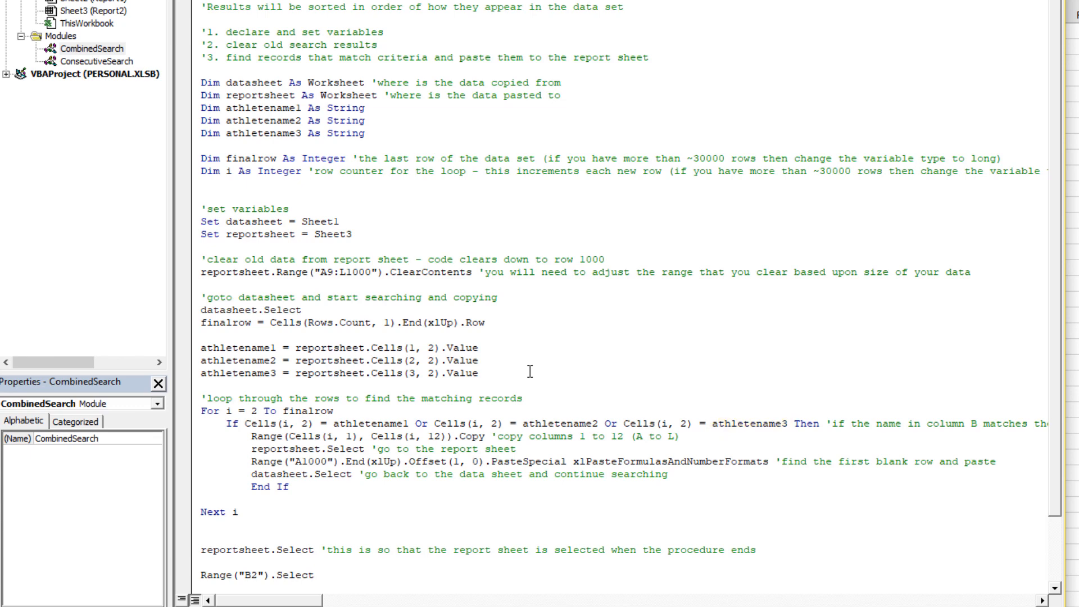
{"action": "mouse_move", "coordinate": [394, 205]}
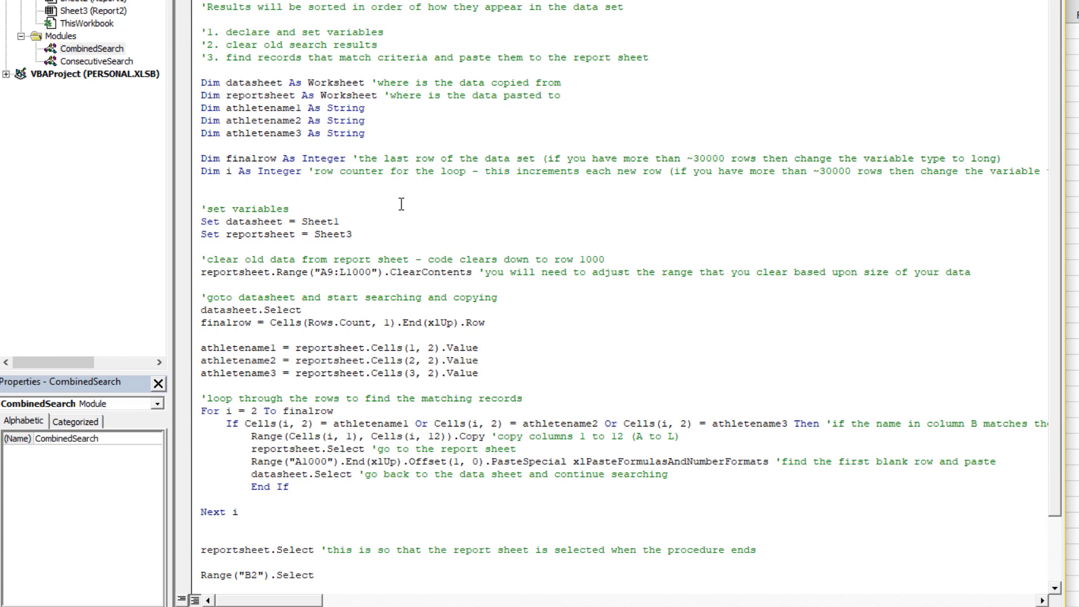
{"action": "mouse_move", "coordinate": [415, 224]}
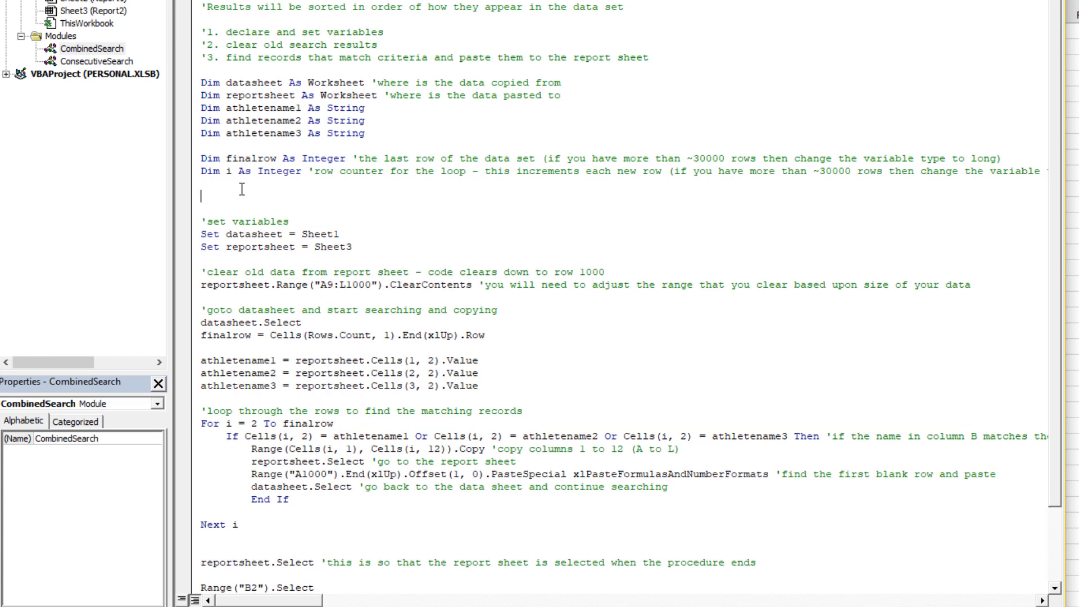
Add Application.ScreenUpdating = False after the Dim lines and = True before End Sub.
{"action": "type", "text": "appl"}
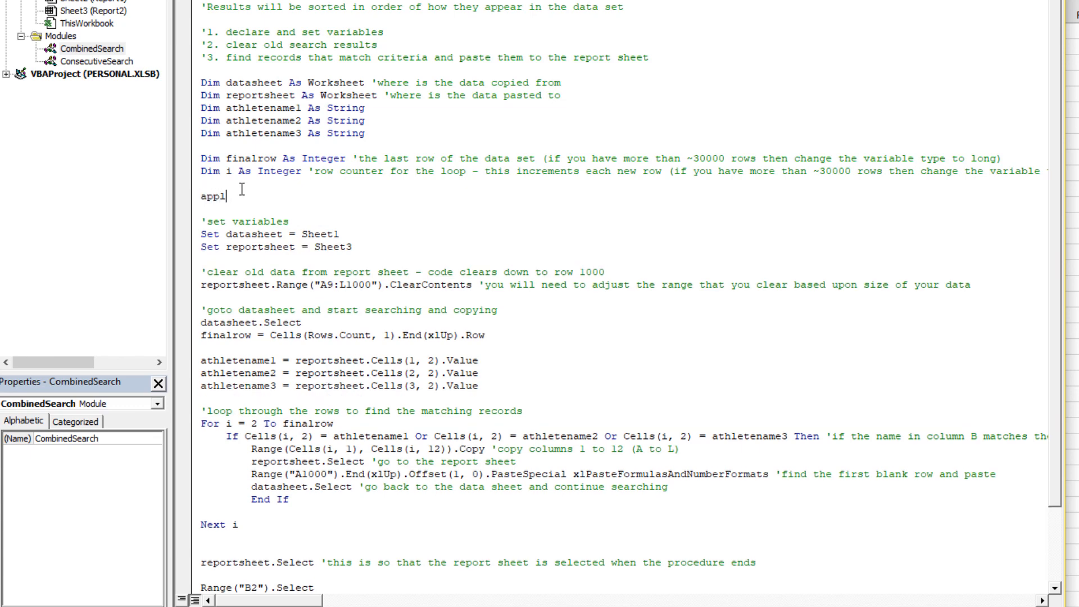
{"action": "type", "text": "ication"}
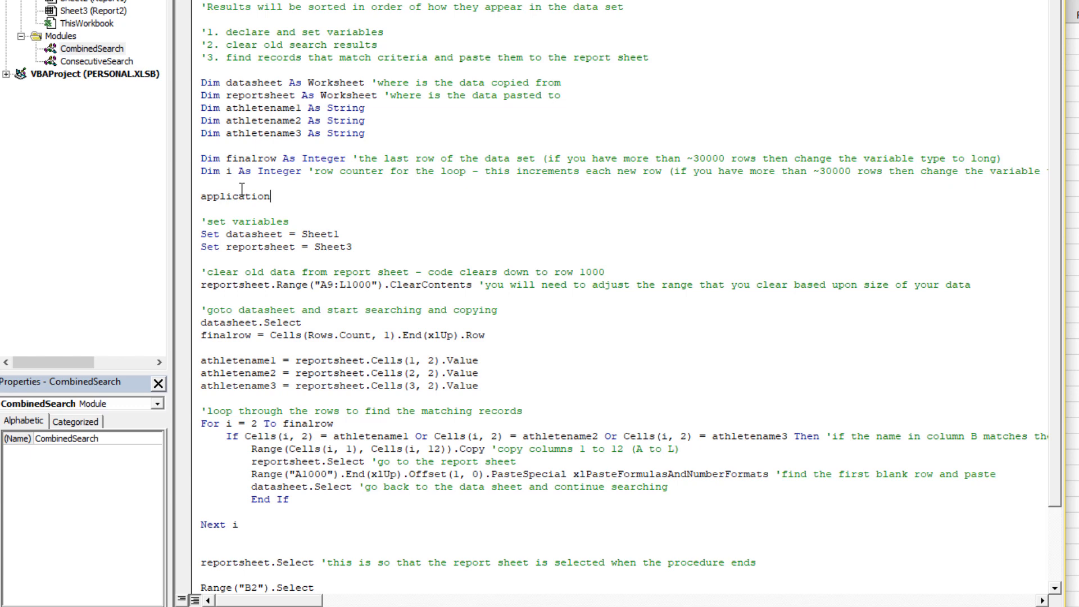
{"action": "type", "text": "."}
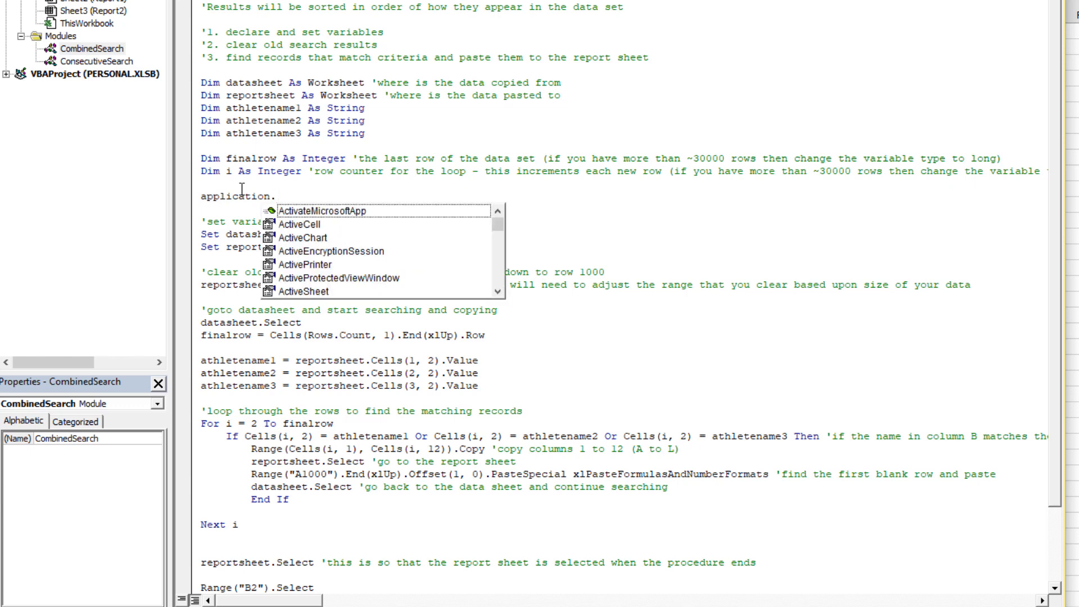
{"action": "type", "text": "scr"}
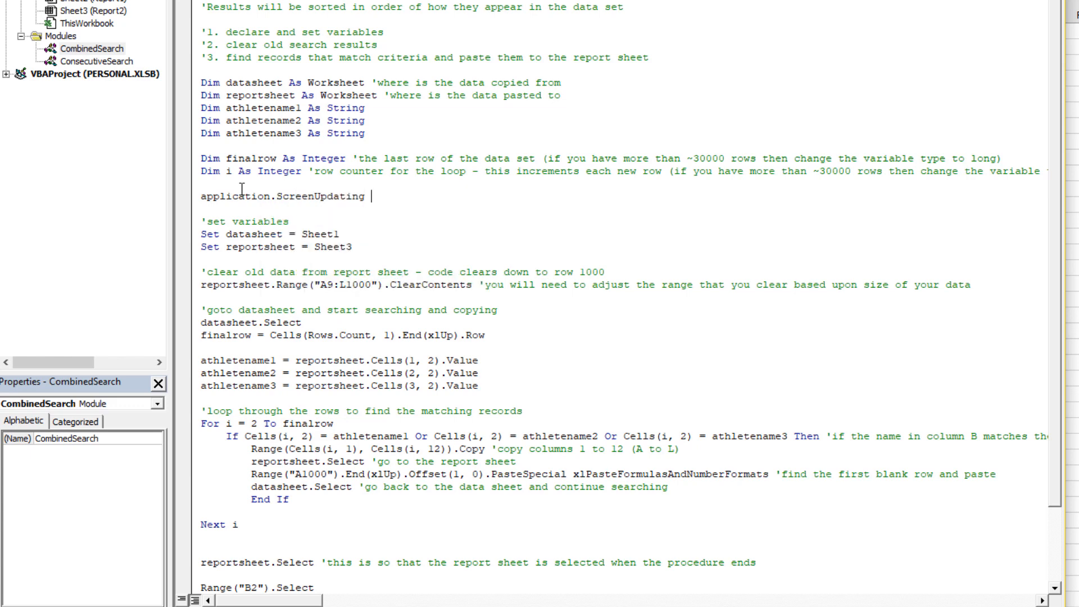
{"action": "type", "text": "="}
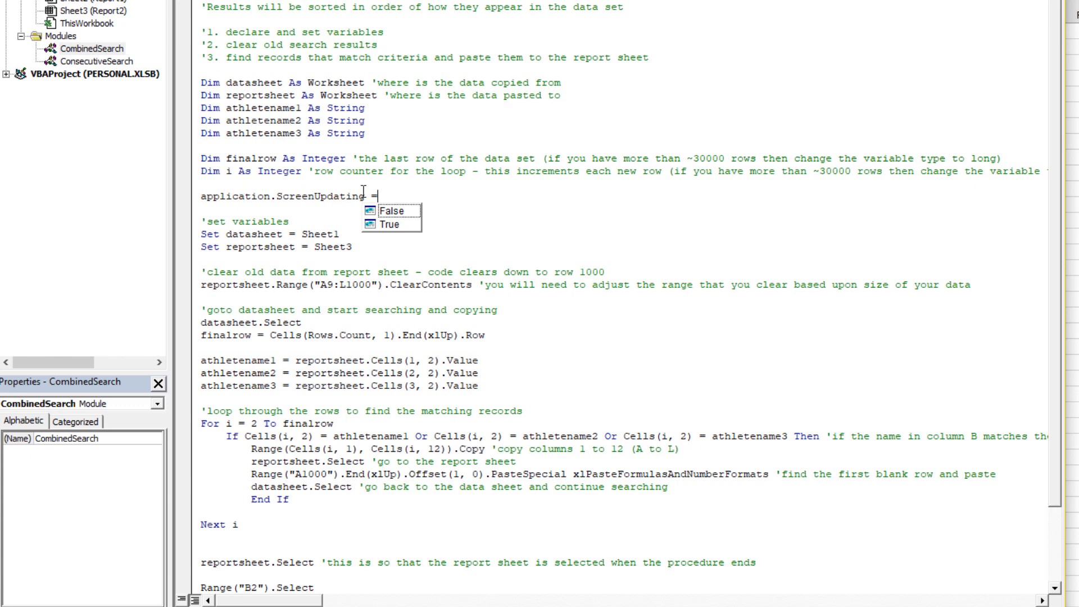
{"action": "mouse_move", "coordinate": [403, 223]}
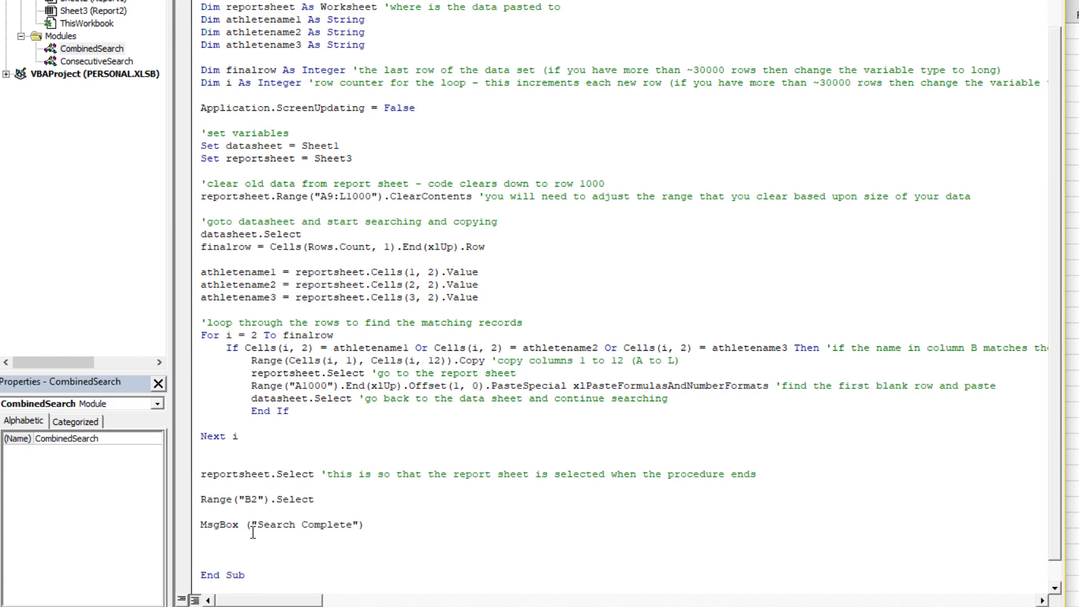
{"action": "type", "text": "Application.ScreenUpdating = F"}
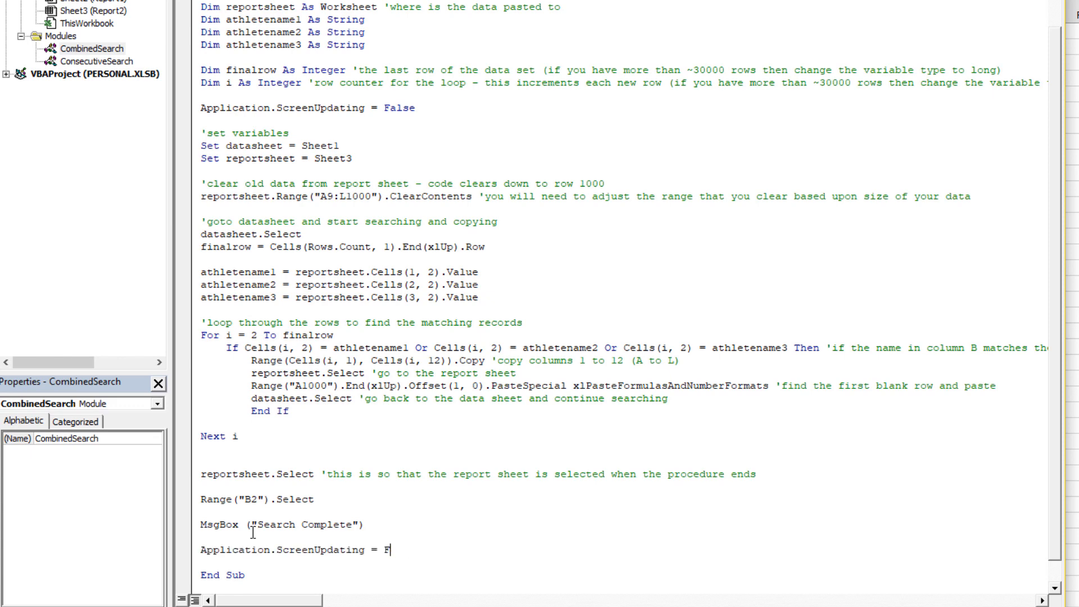
{"action": "type", "text": "rue"}
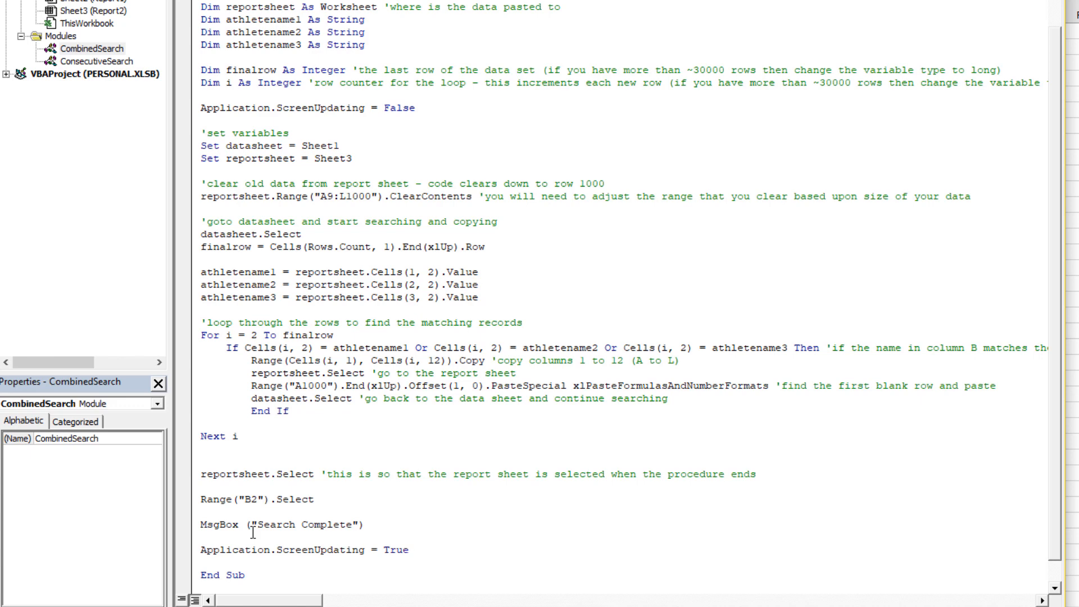
{"action": "mouse_move", "coordinate": [177, 35]}
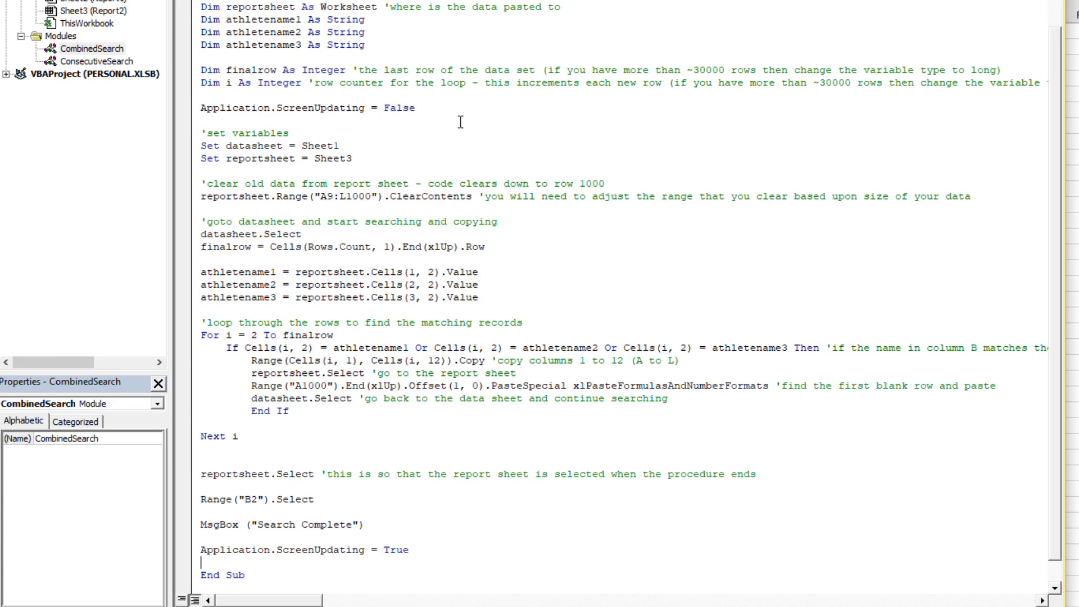
{"action": "scroll", "scroll_direction": "up", "scroll_amount": 3}
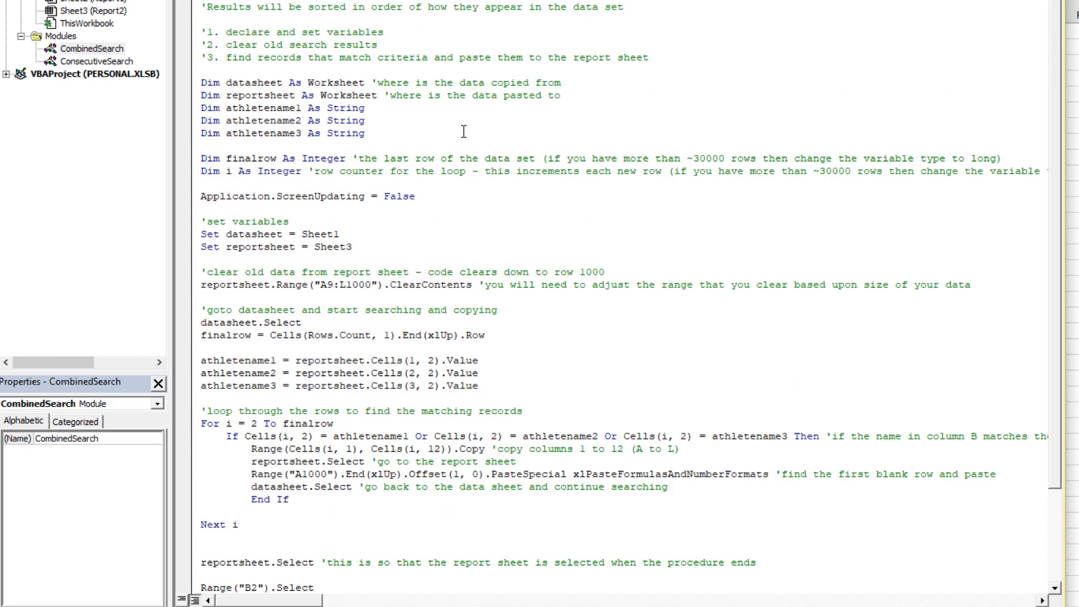